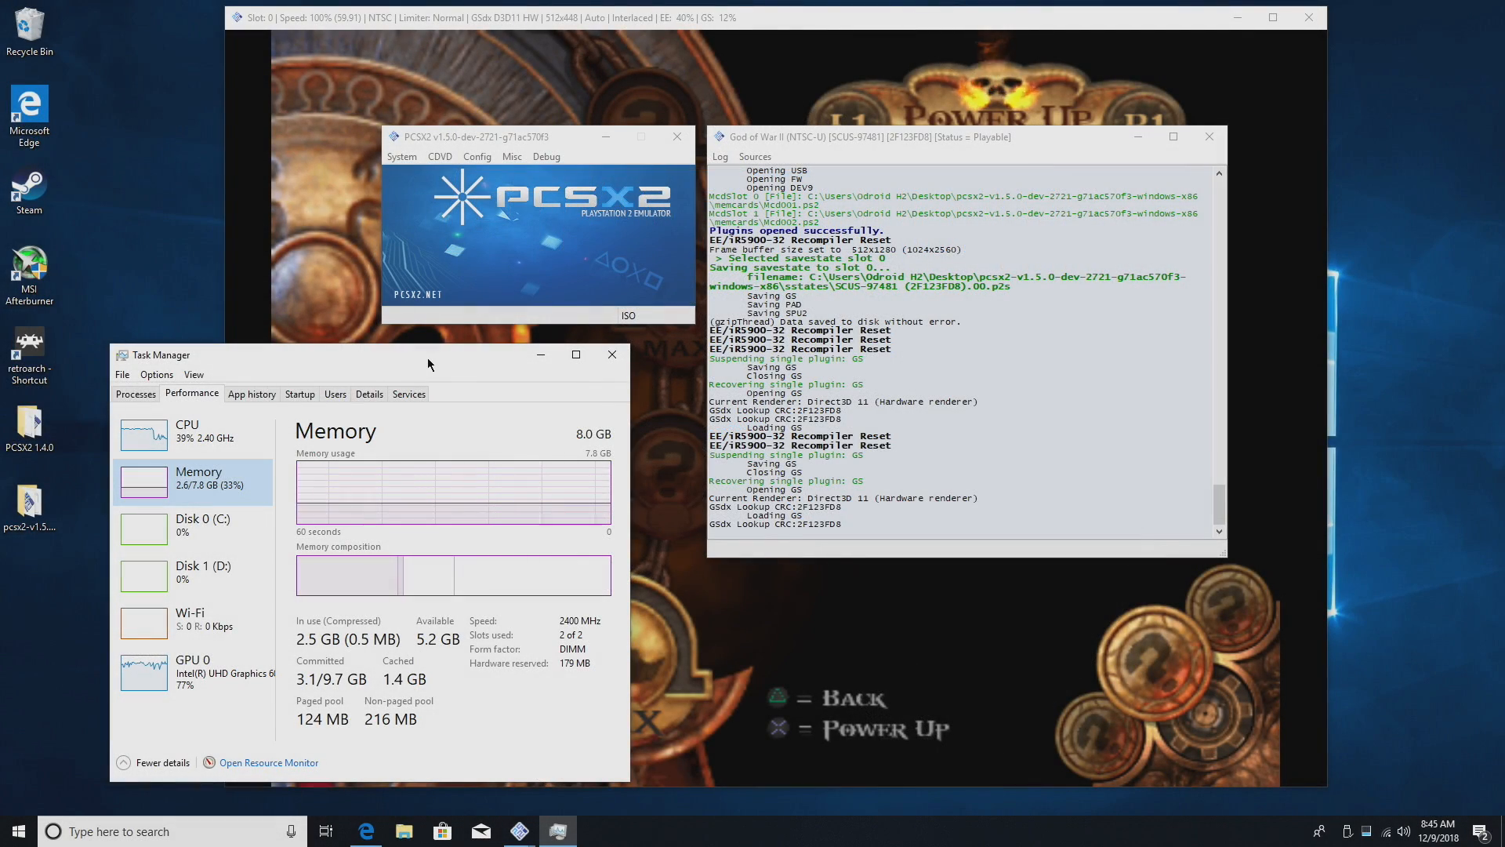
Check CPU and GPU 0 usage in Task Manager, then open PCSX2's GSdx plugin settings.
left_click(187, 432)
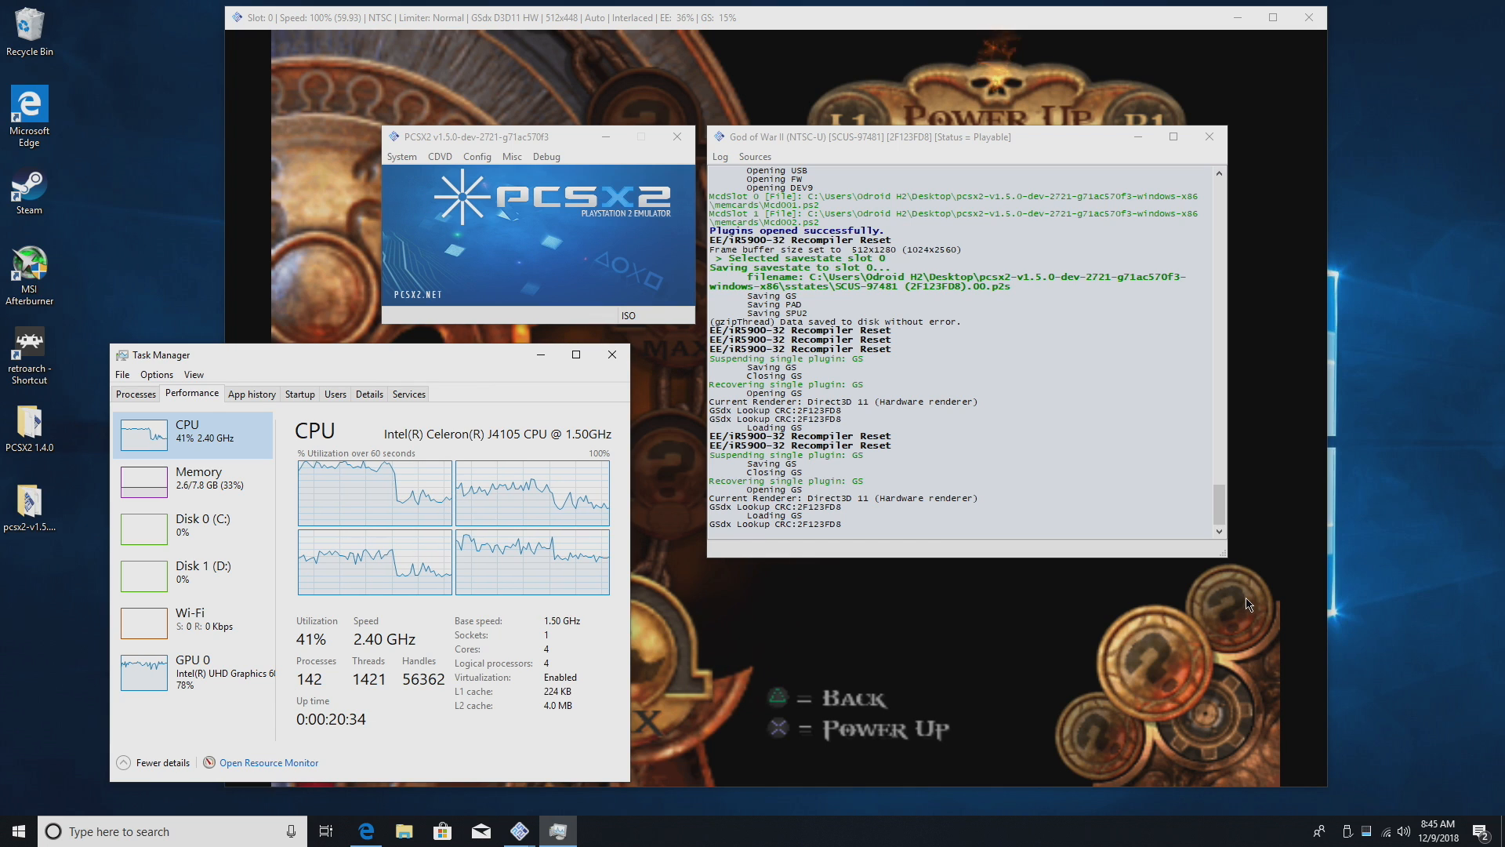
mouse_move(1364, 522)
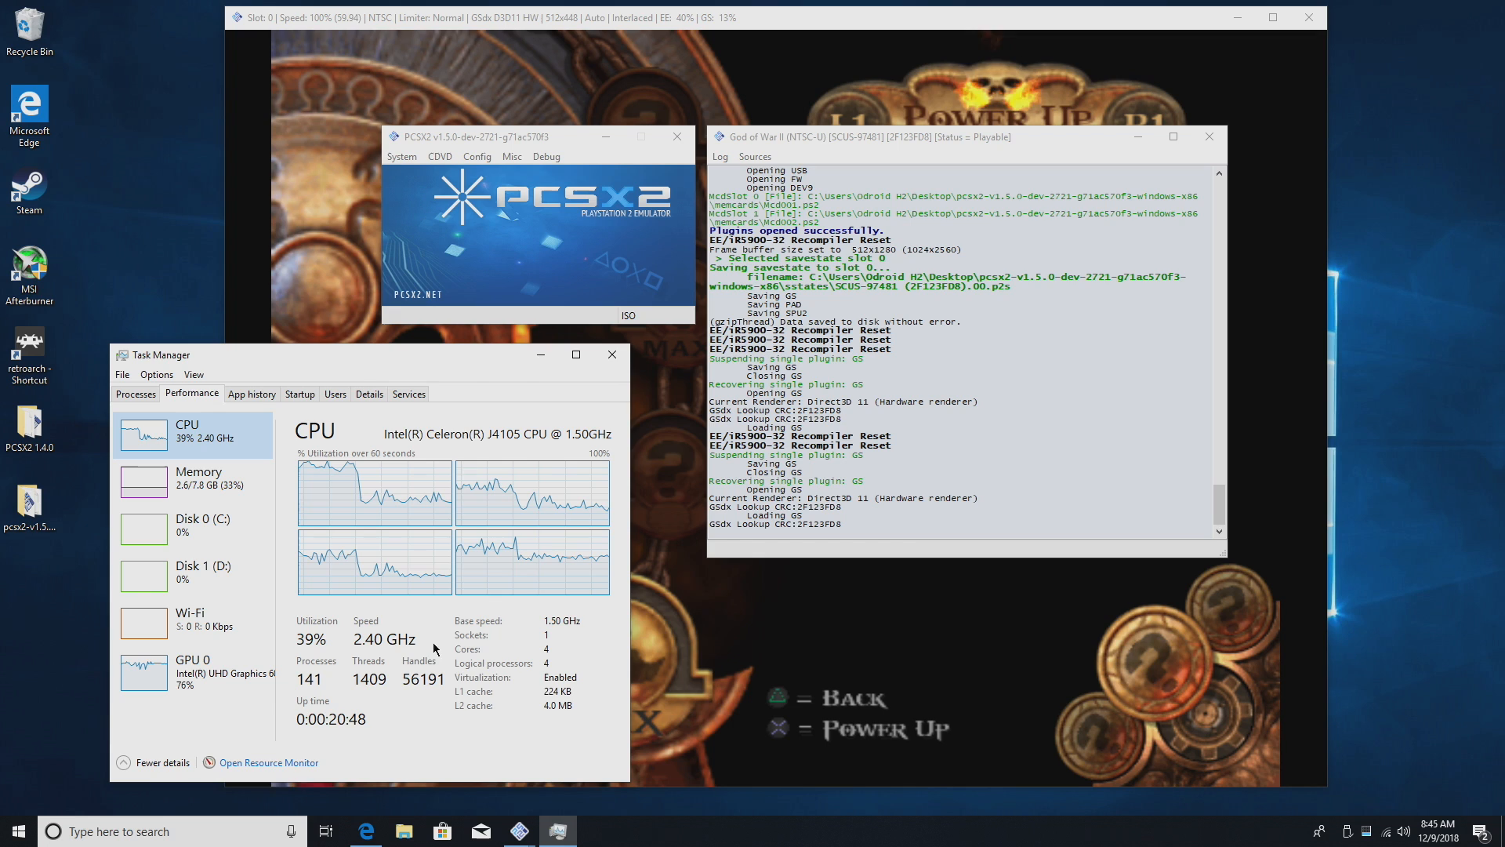
mouse_move(394, 650)
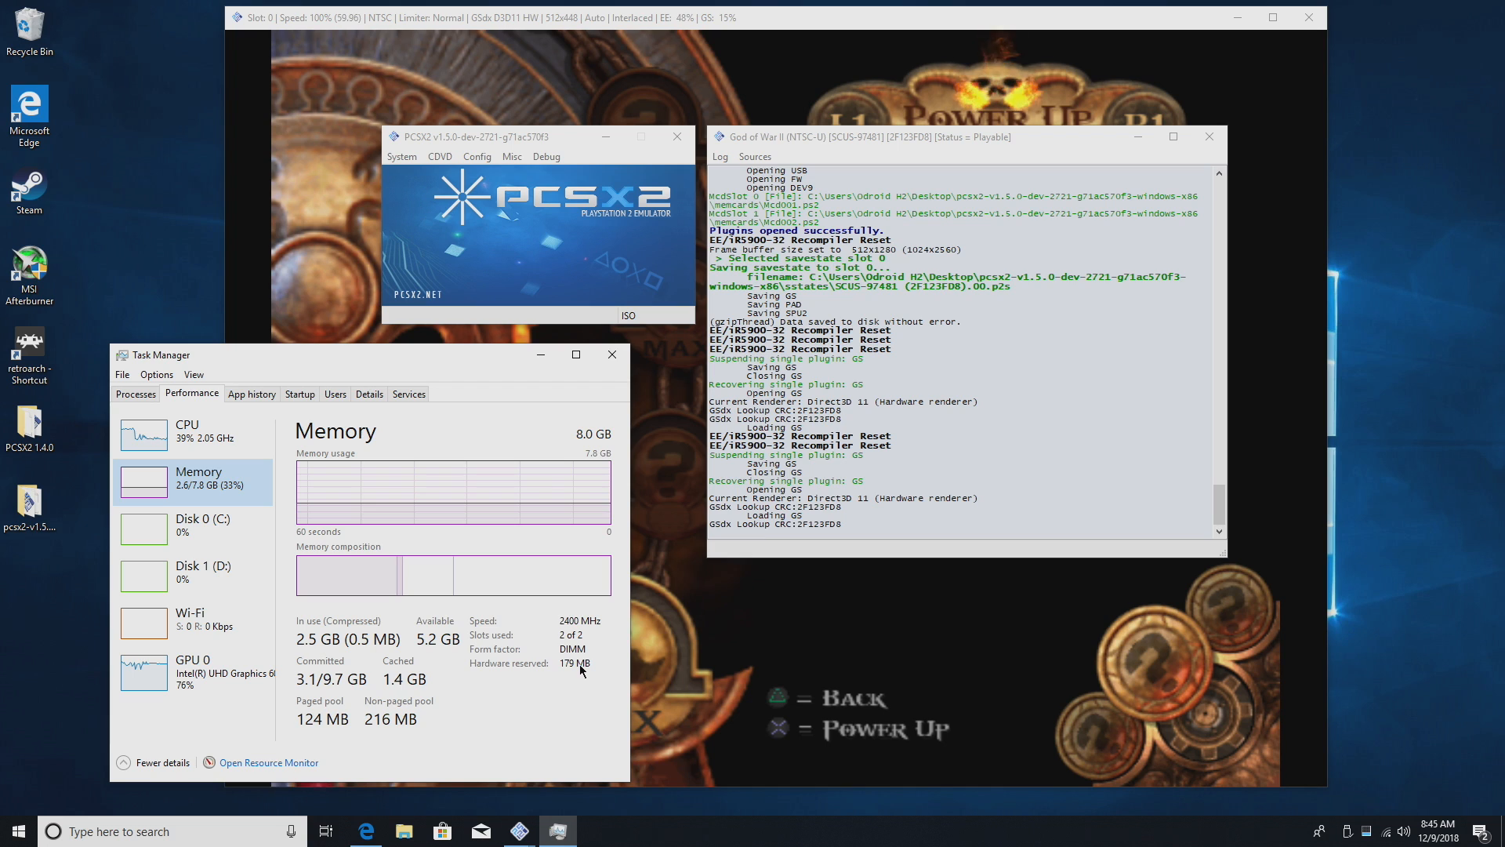
left_click(192, 670)
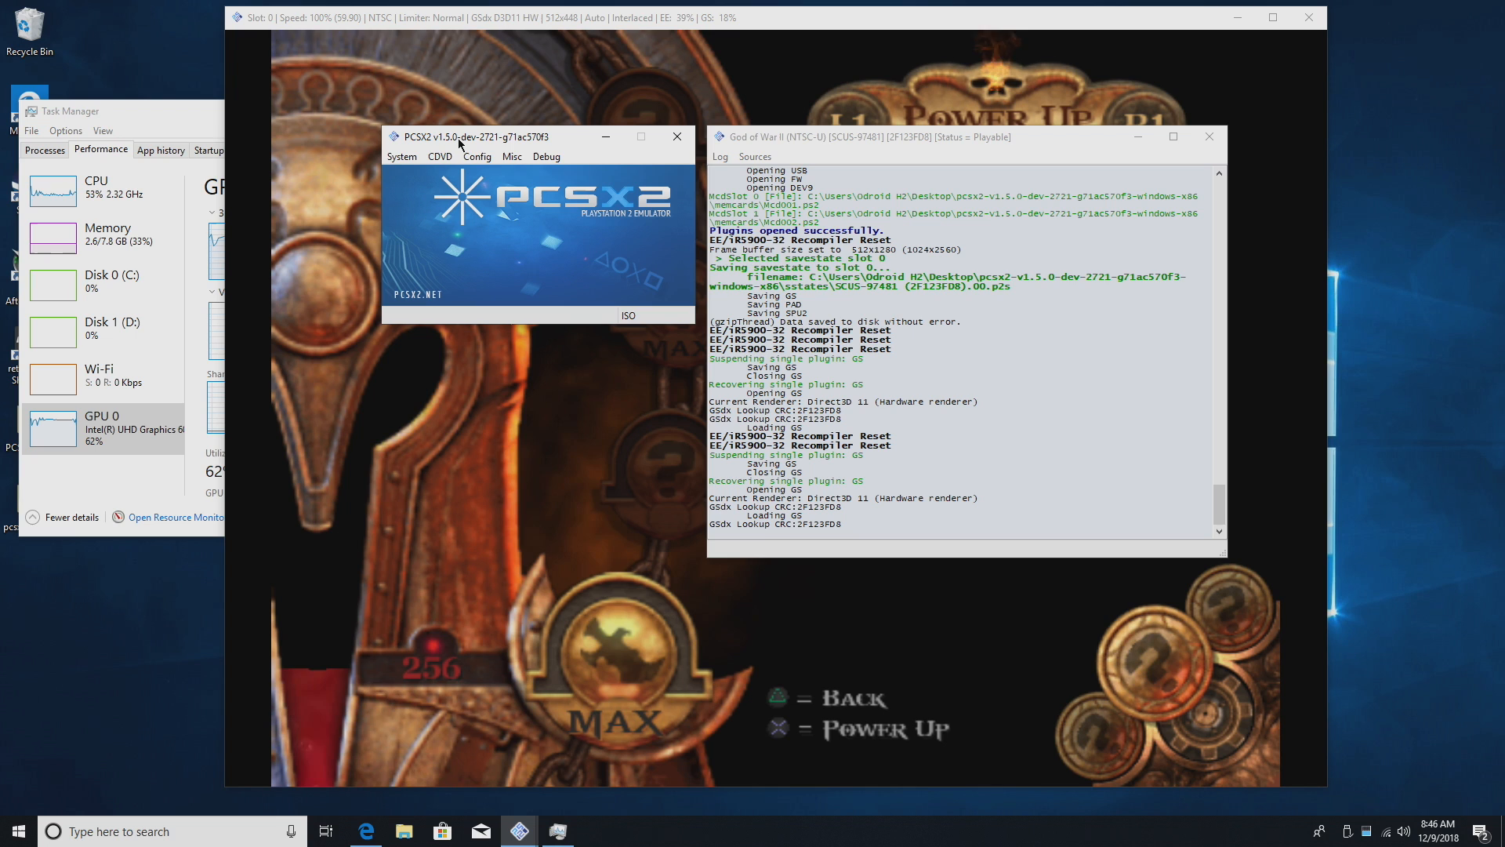
left_click(477, 156)
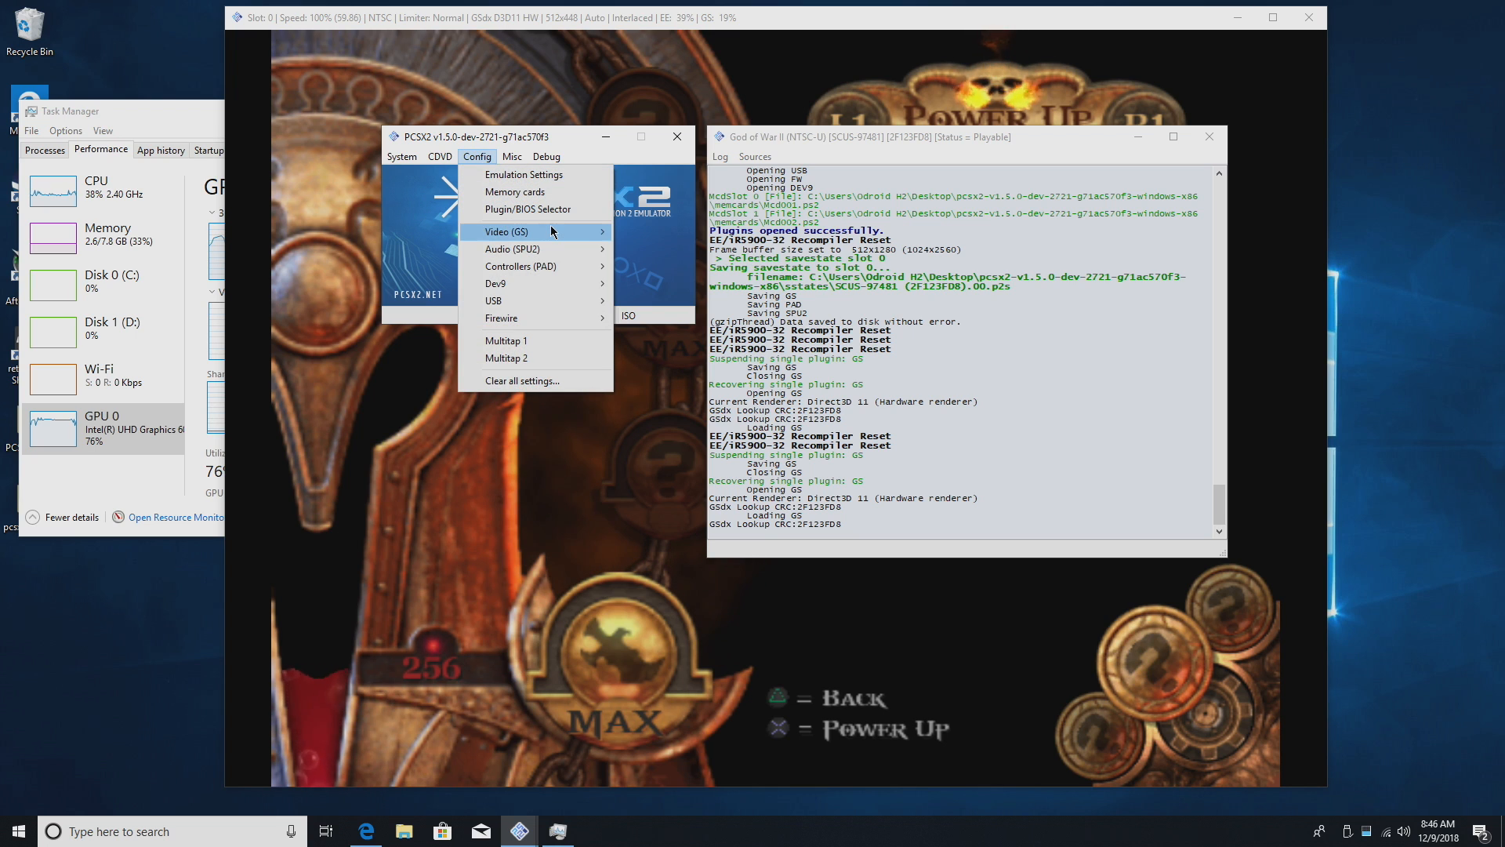
left_click(505, 231)
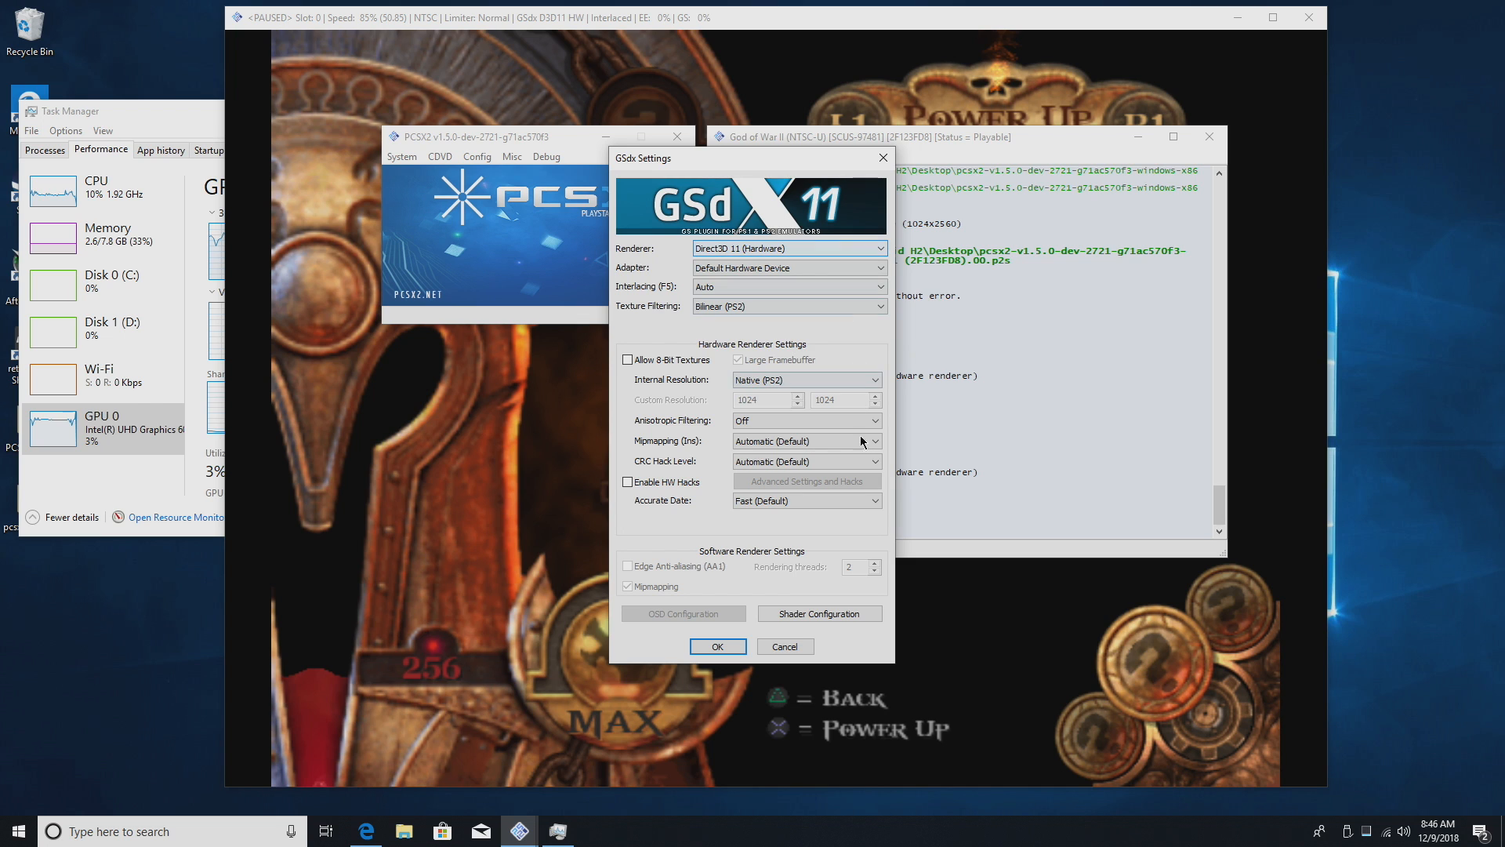
Close GSdx settings and move the speed-hack preset to 2 - Safe, then back to 4 - Aggressive.
left_click(716, 645)
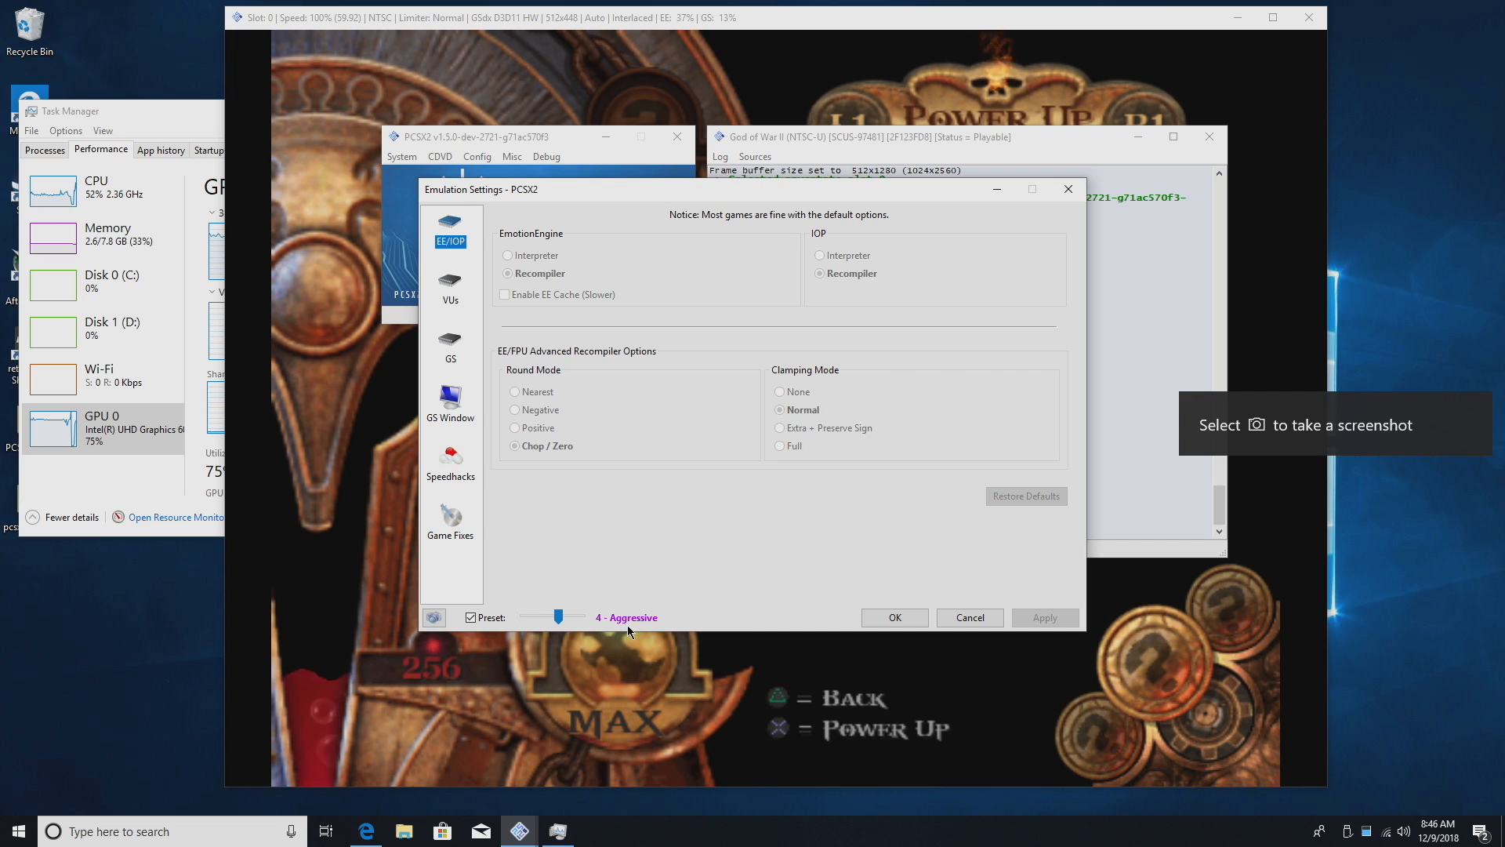
mouse_move(563, 621)
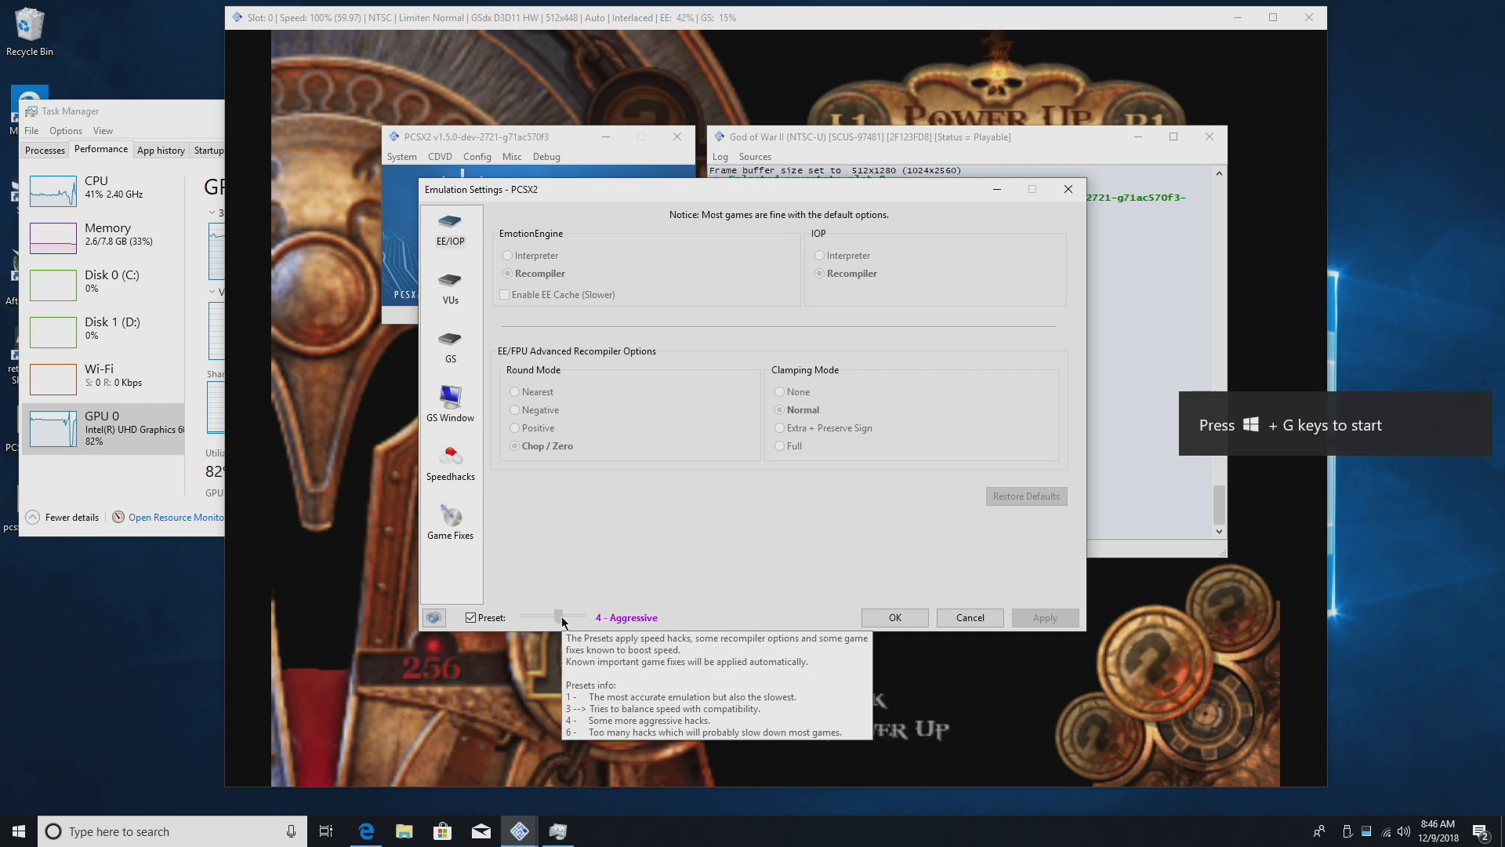
left_click_drag(552, 617, 534, 617)
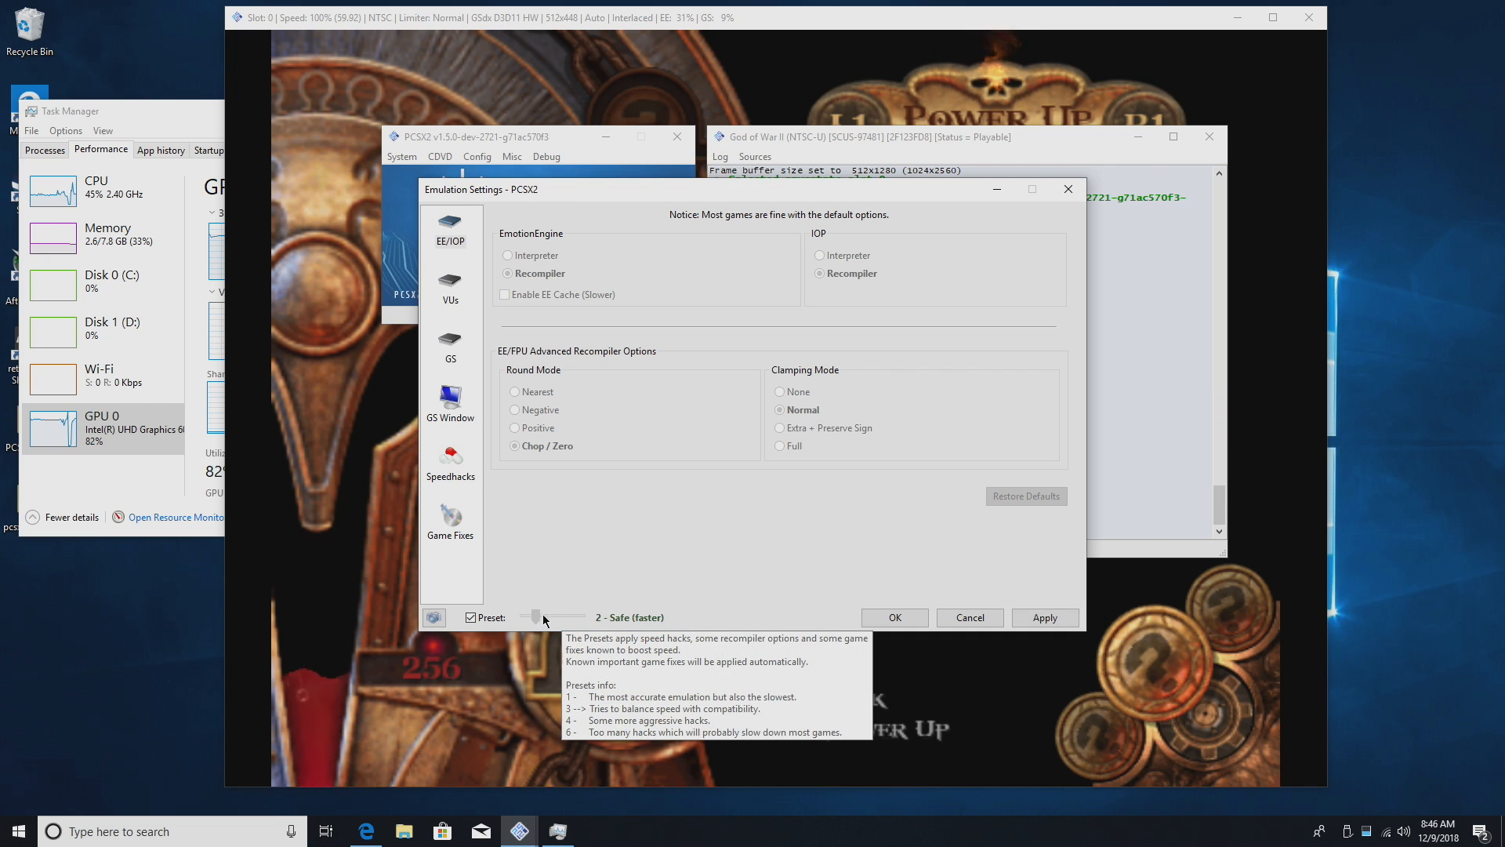
left_click_drag(536, 617, 557, 616)
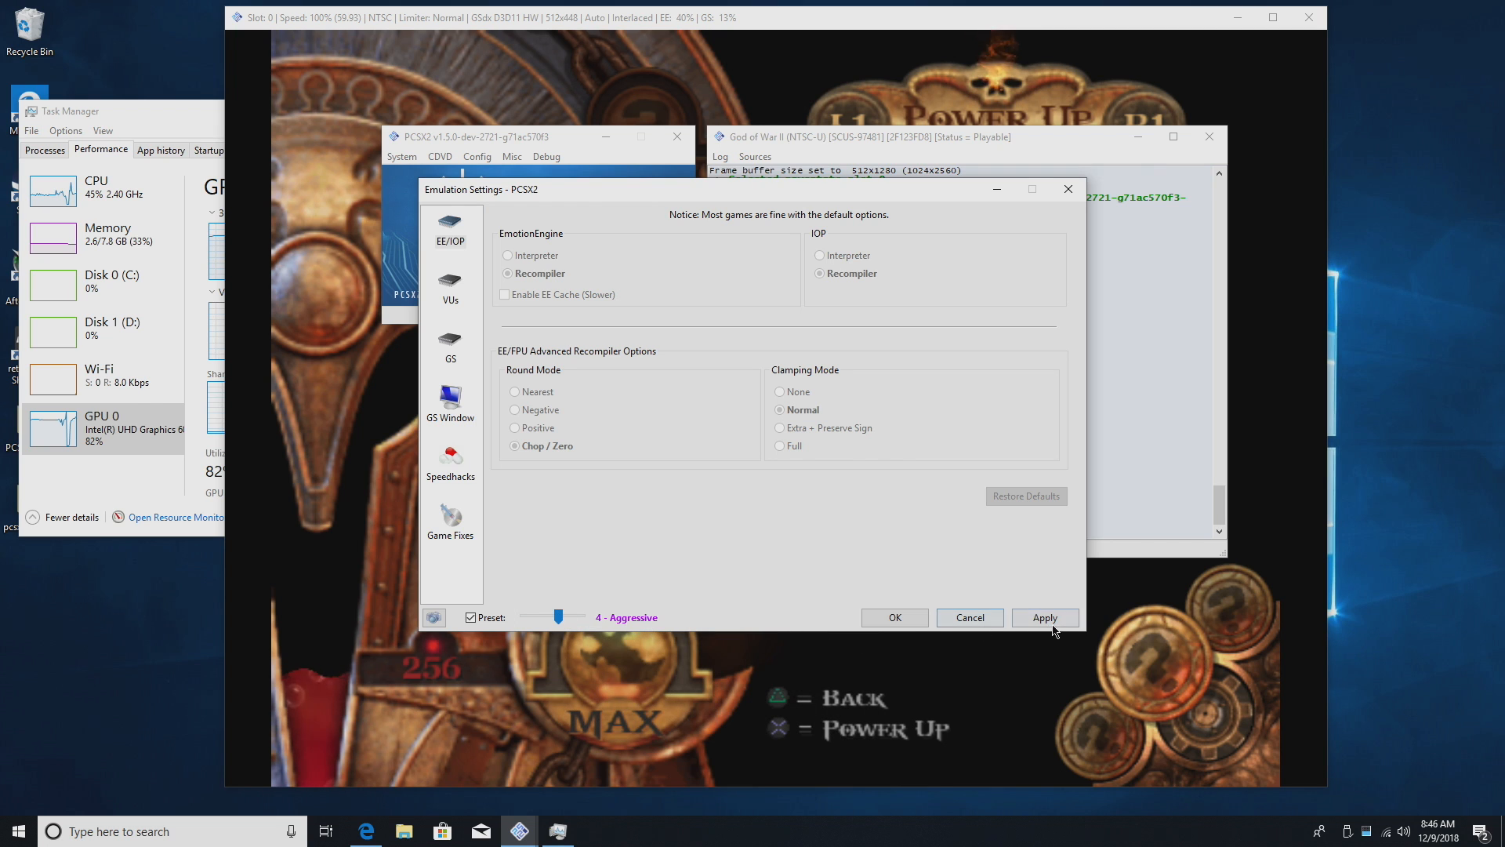